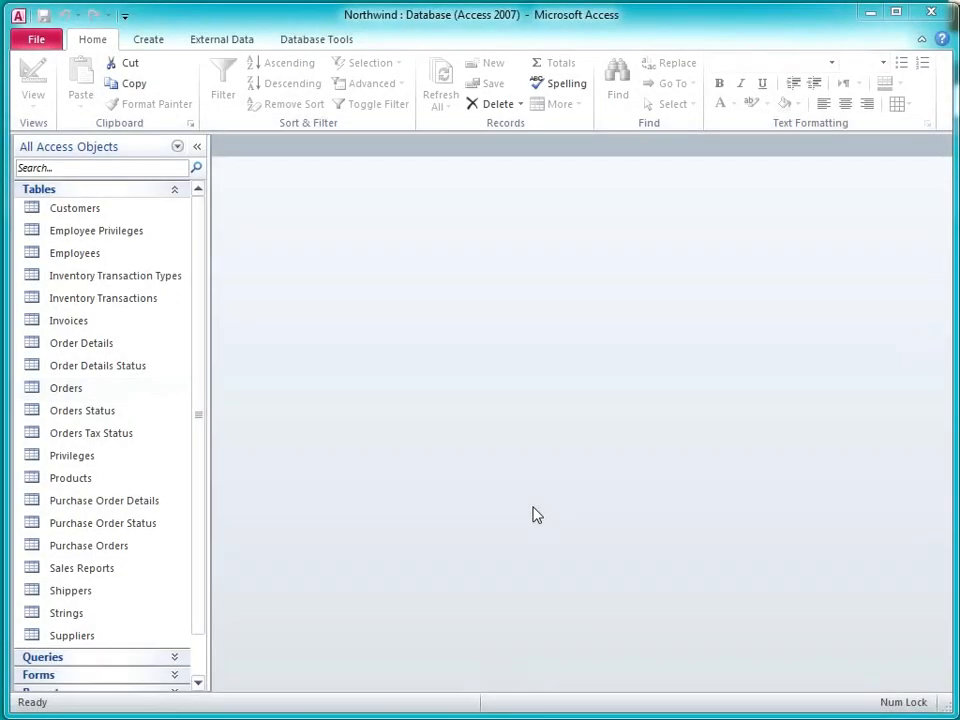
{"action": "mouse_move", "coordinate": [260, 338]}
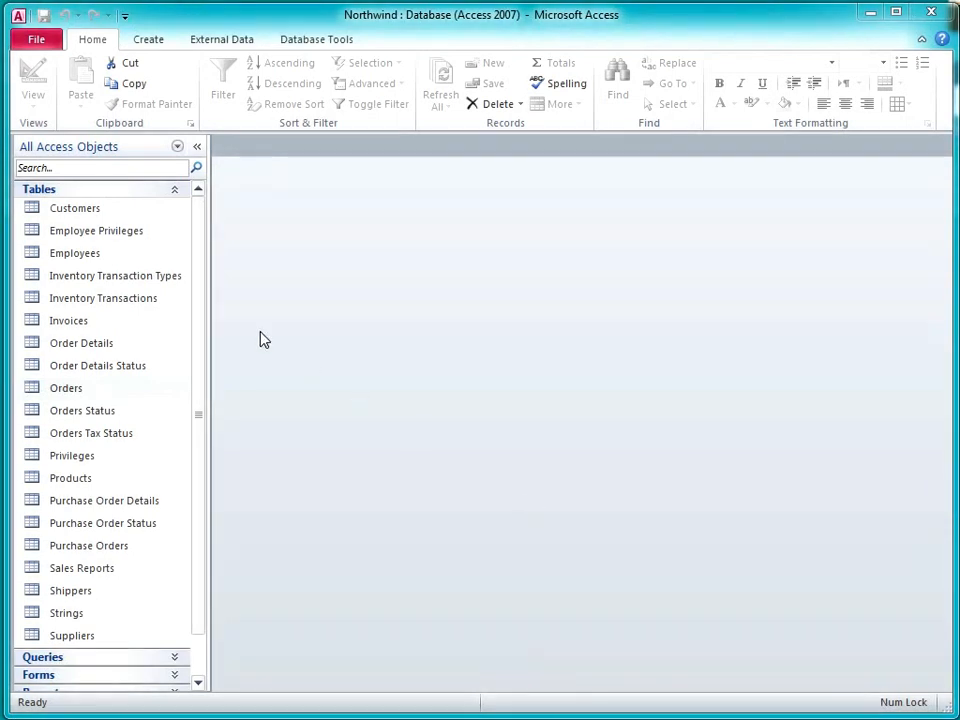
Open the Employees form in Layout view with its property sheet showing.
{"action": "left_click", "coordinate": [148, 40]}
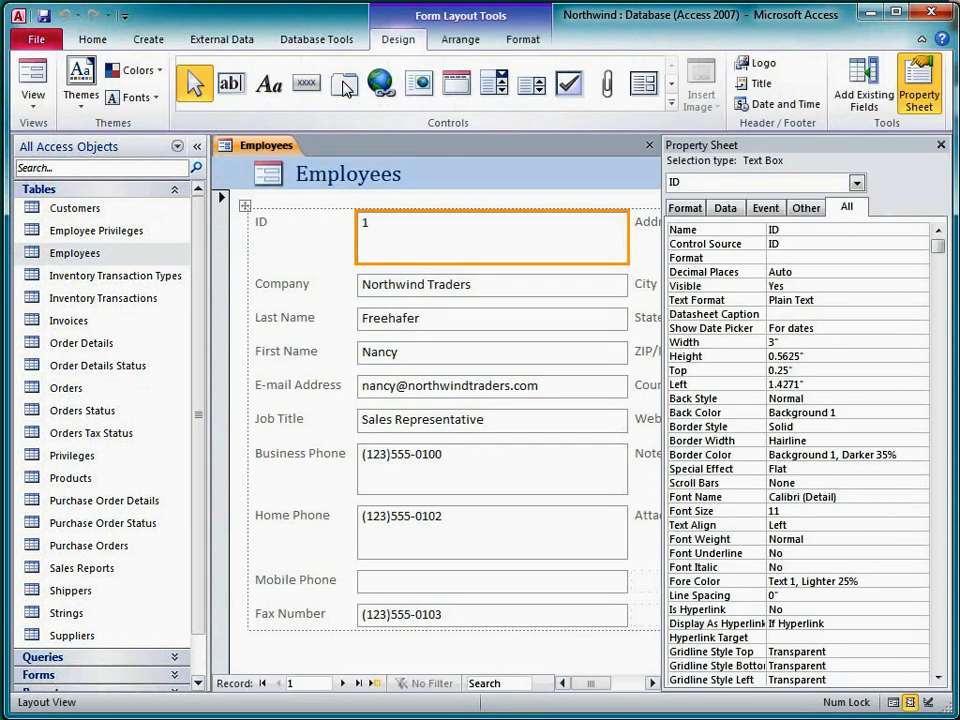
{"action": "mouse_move", "coordinate": [340, 124]}
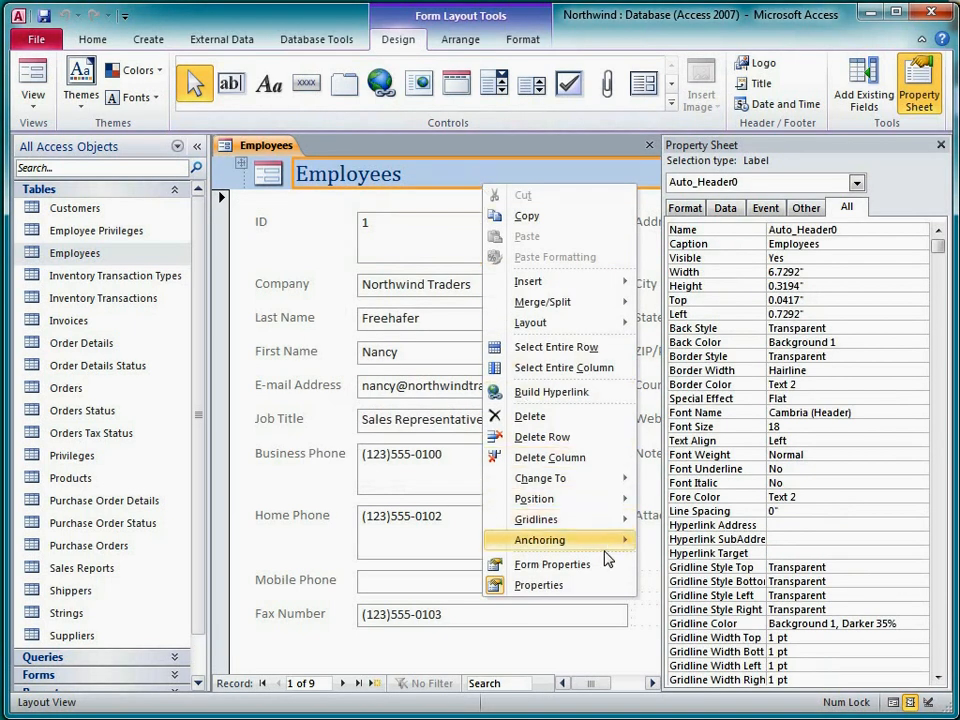
Show the whole form's properties and focus the Record Source value, currently Employees.
{"action": "left_click", "coordinate": [552, 564]}
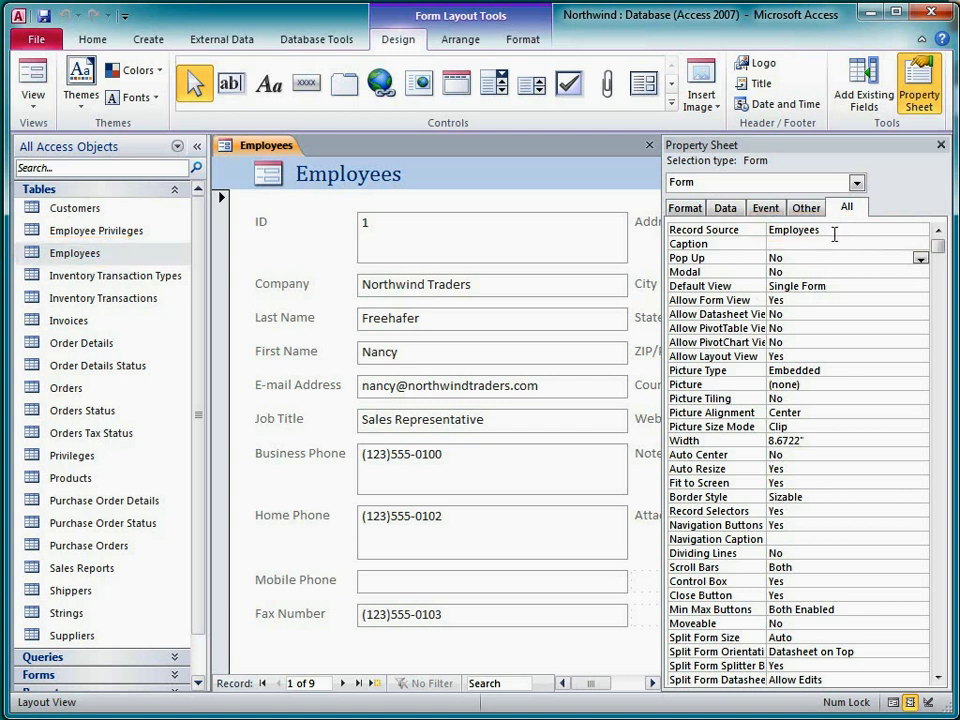
{"action": "left_click", "coordinate": [810, 230]}
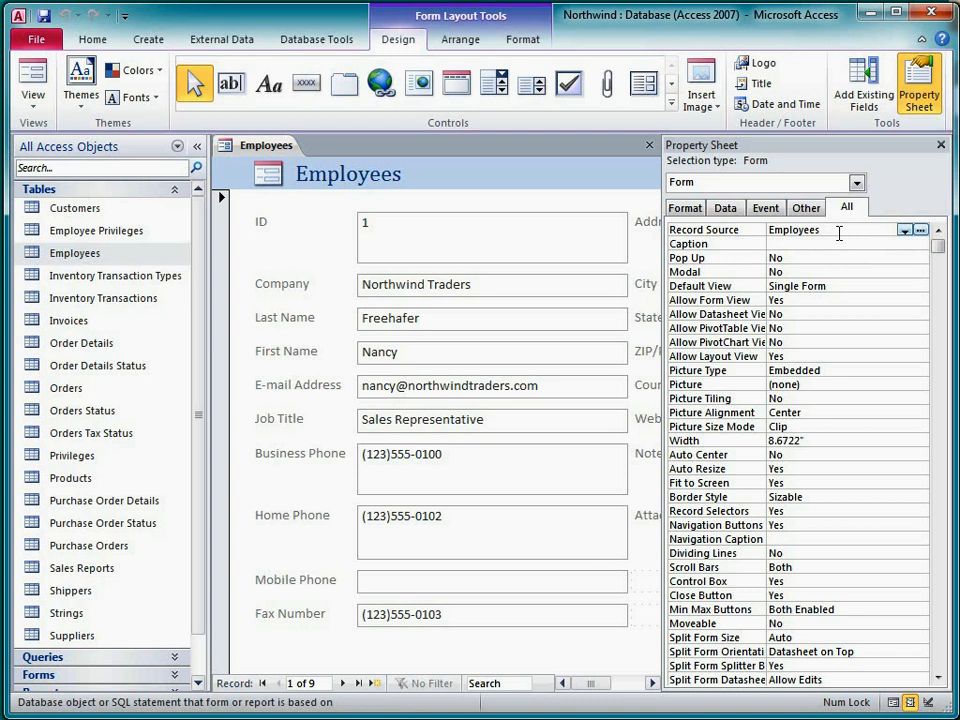
{"action": "left_click", "coordinate": [904, 230]}
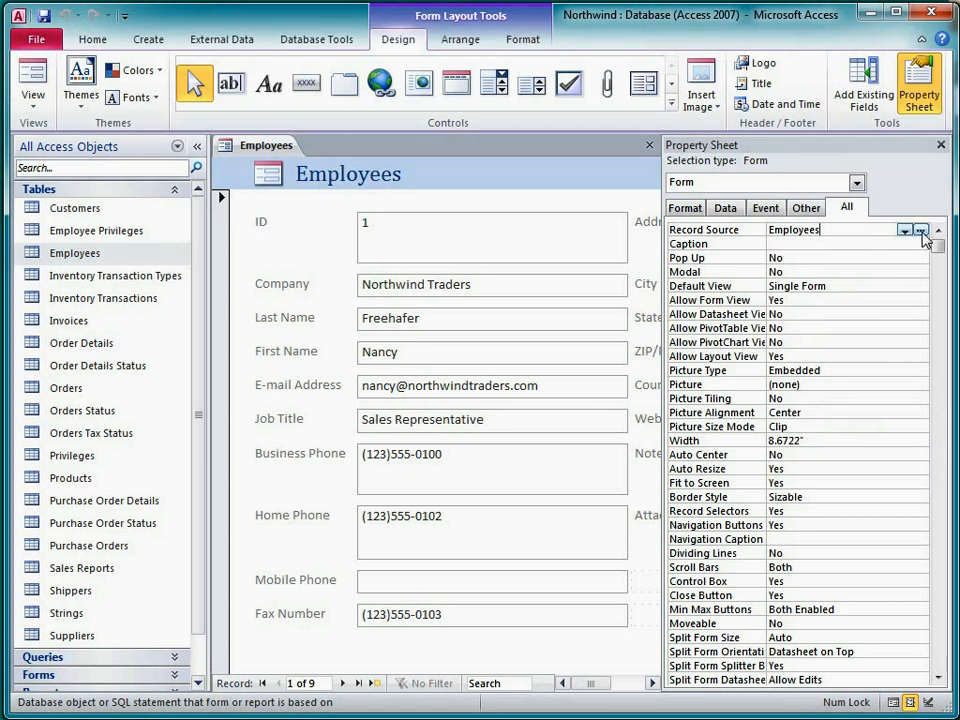
Launch the Query Builder on Record Source, agreeing to base a new query on the Employees table.
{"action": "left_click", "coordinate": [920, 230]}
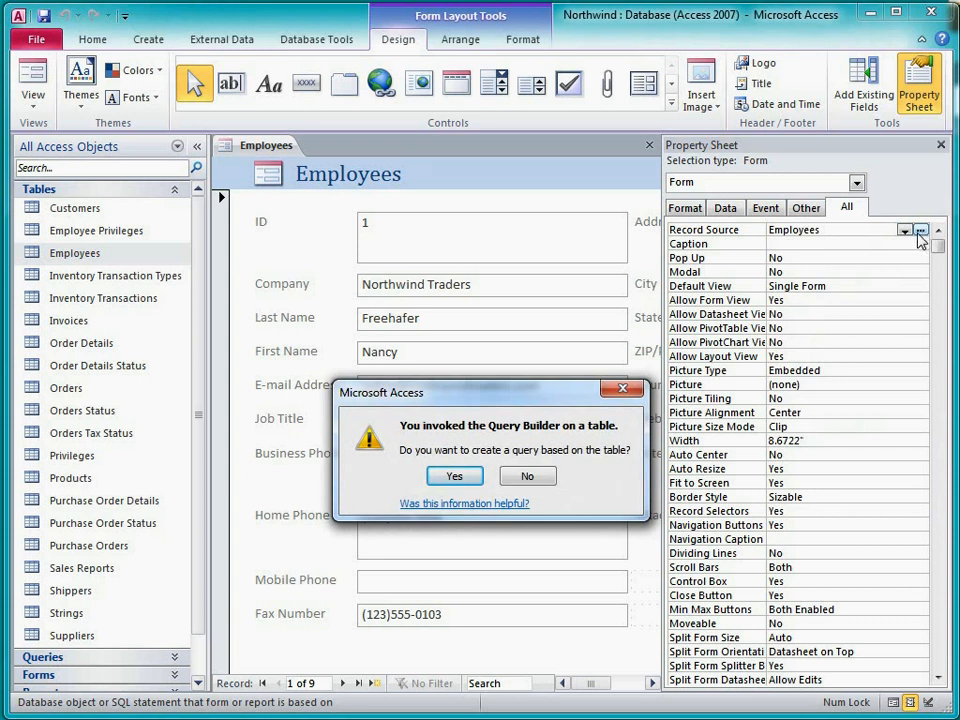
{"action": "left_click", "coordinate": [454, 476]}
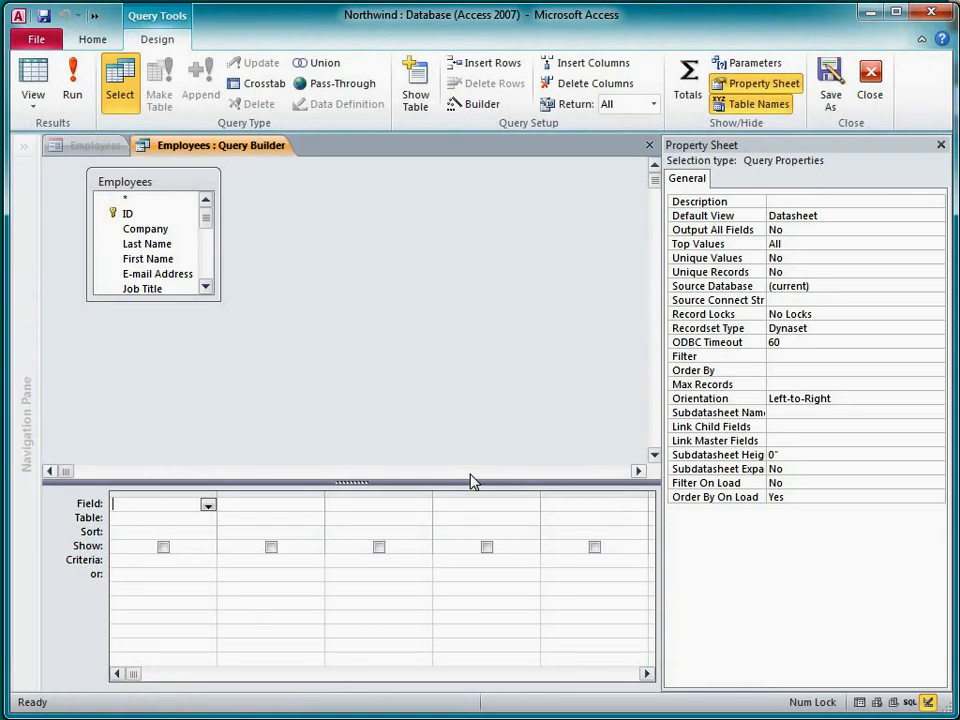
Add the Orders table to the query via Show Table so it joins Employees.
{"action": "left_click", "coordinate": [416, 84]}
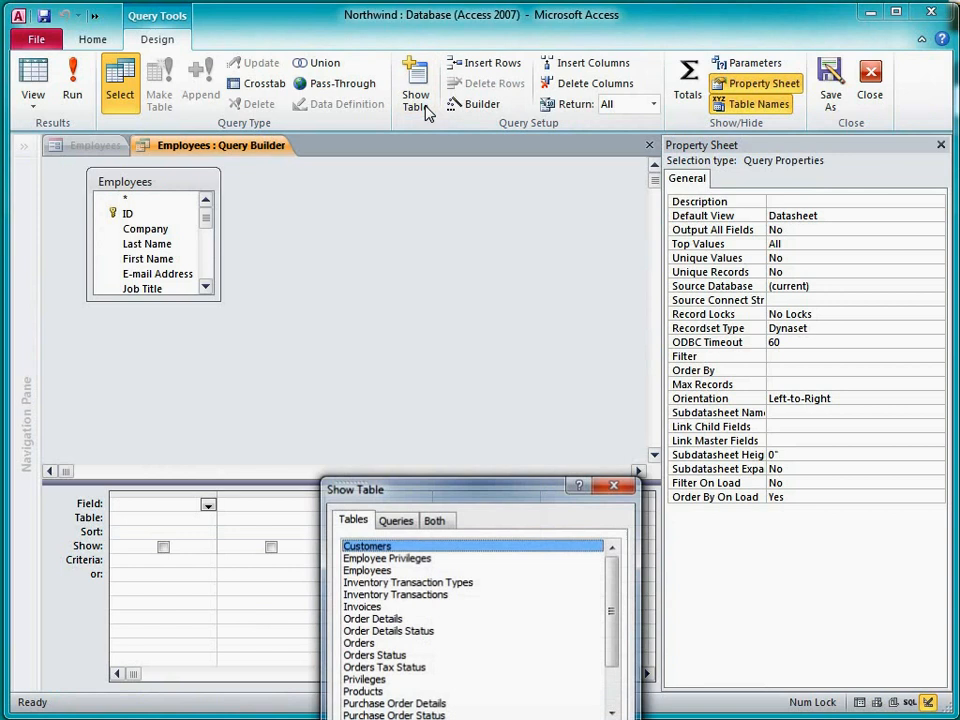
{"action": "left_click_drag", "start_coordinate": [480, 488], "coordinate": [478, 328]}
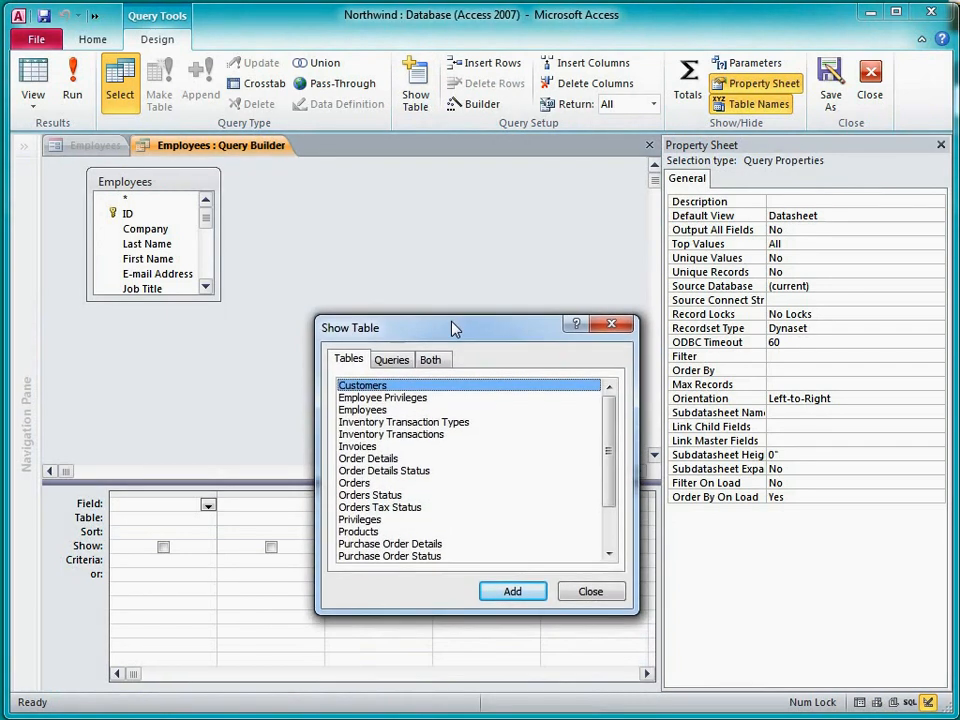
{"action": "mouse_move", "coordinate": [376, 486]}
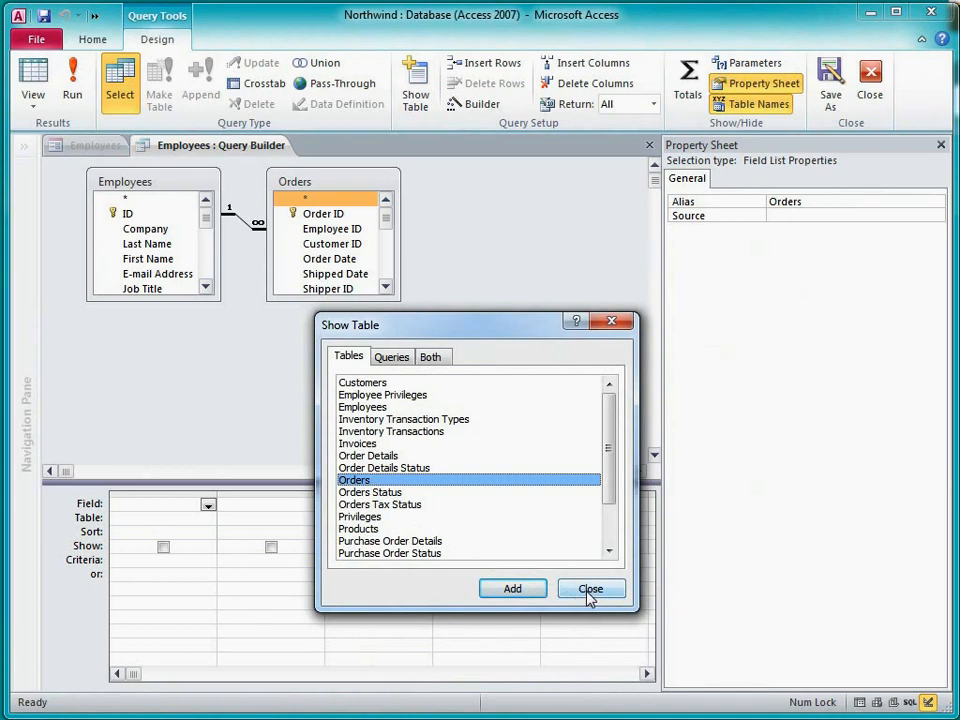
{"action": "left_click", "coordinate": [590, 588]}
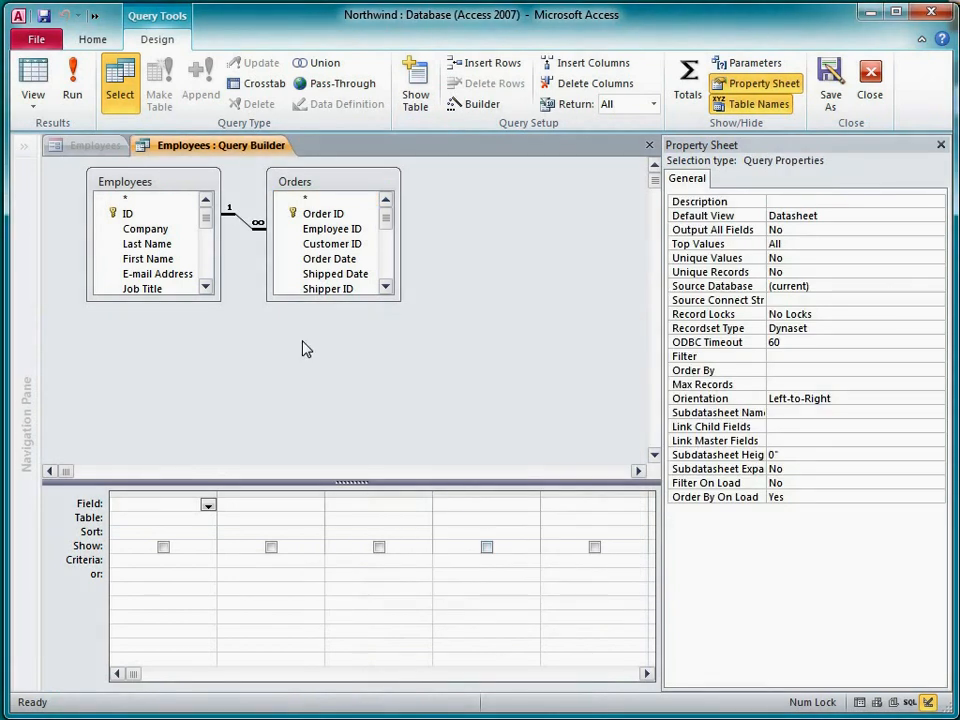
Add Employees.* plus Order ID and Order Date from Orders to the query grid.
{"action": "left_click", "coordinate": [144, 212]}
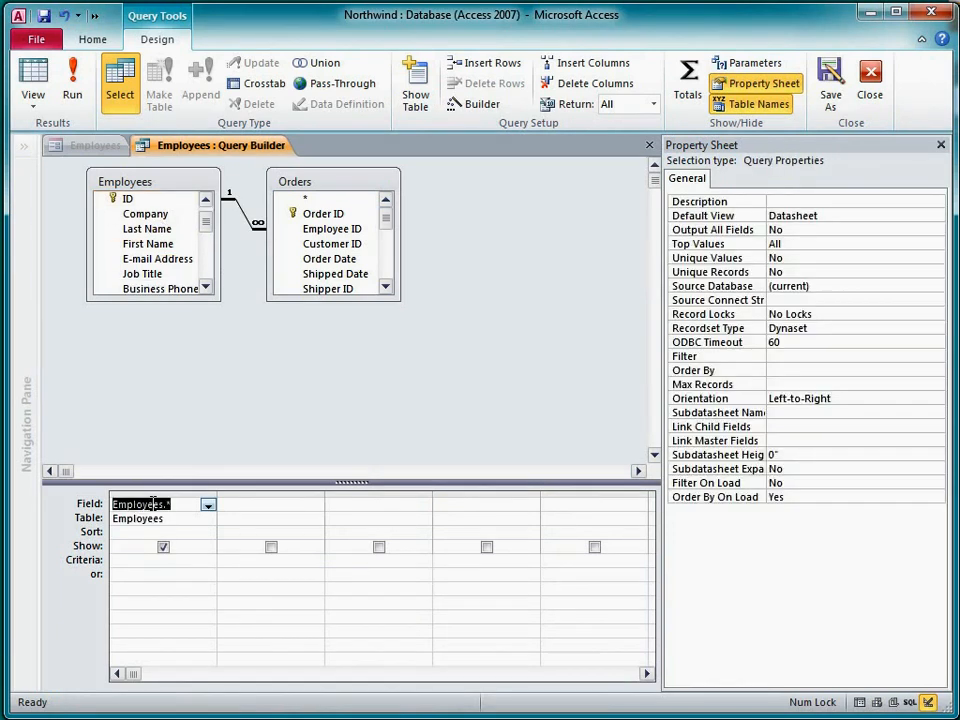
{"action": "left_click", "coordinate": [324, 212]}
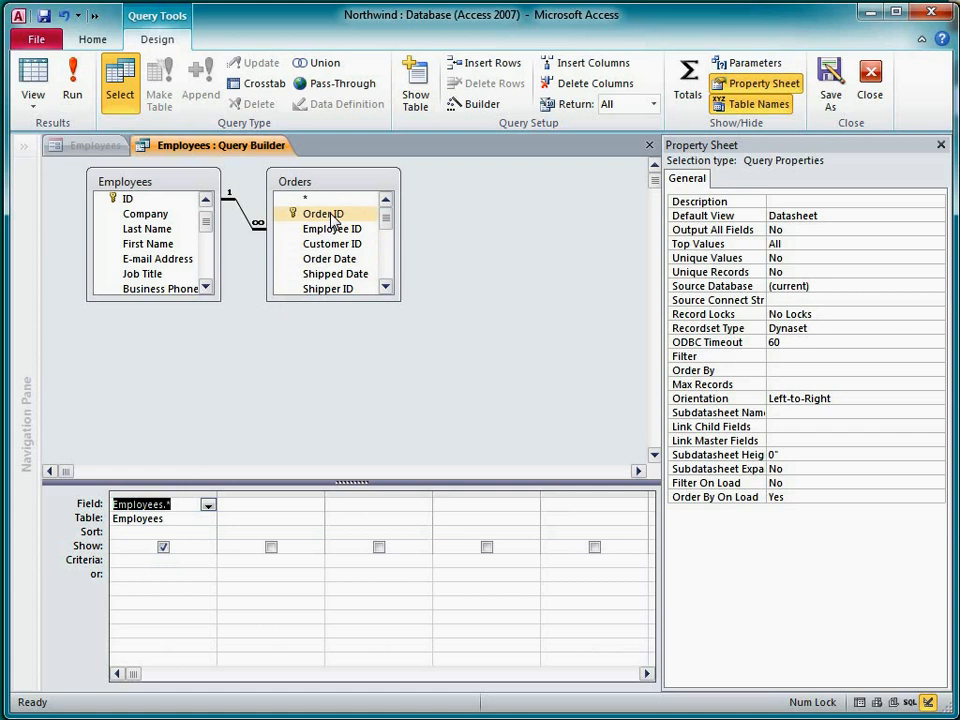
{"action": "double_click", "coordinate": [324, 212]}
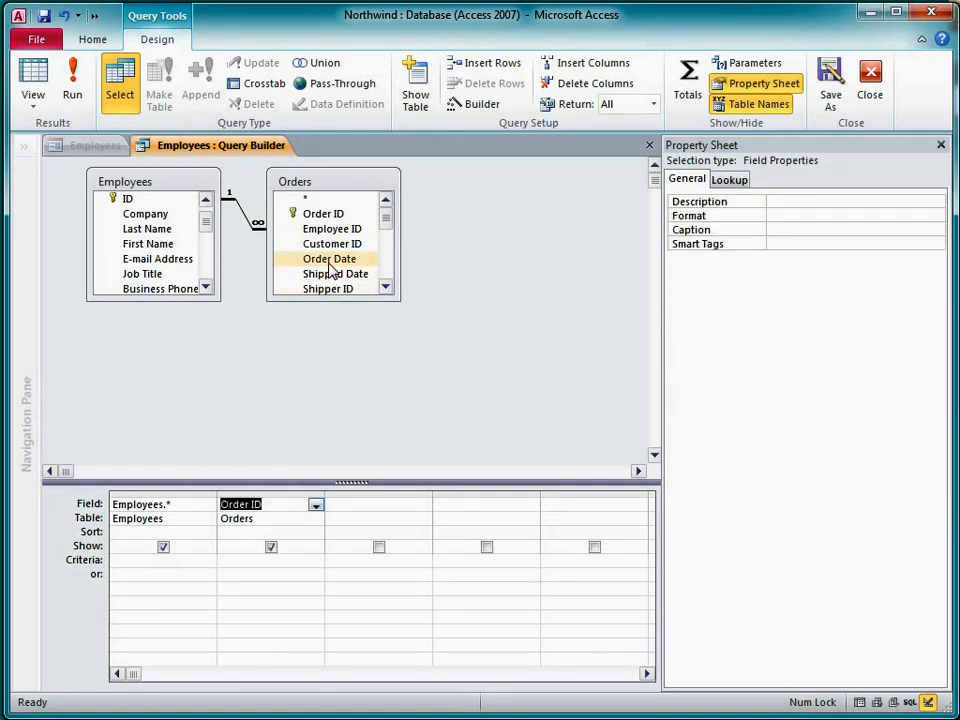
{"action": "double_click", "coordinate": [328, 258]}
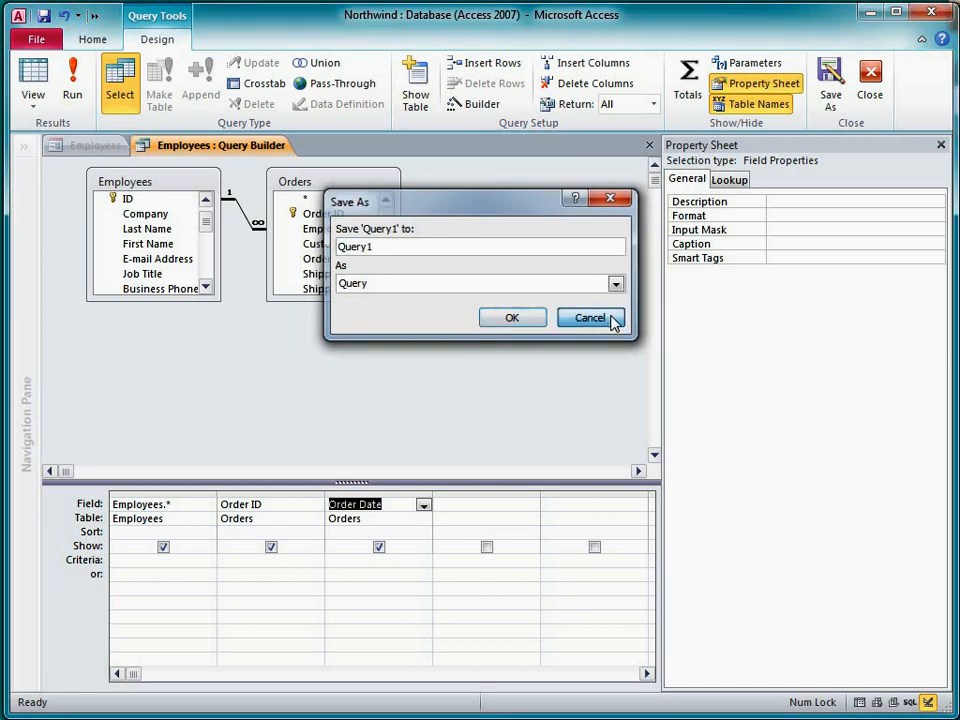
Decline saving the query separately and save its SQL into the form's Record Source.
{"action": "left_click", "coordinate": [590, 316]}
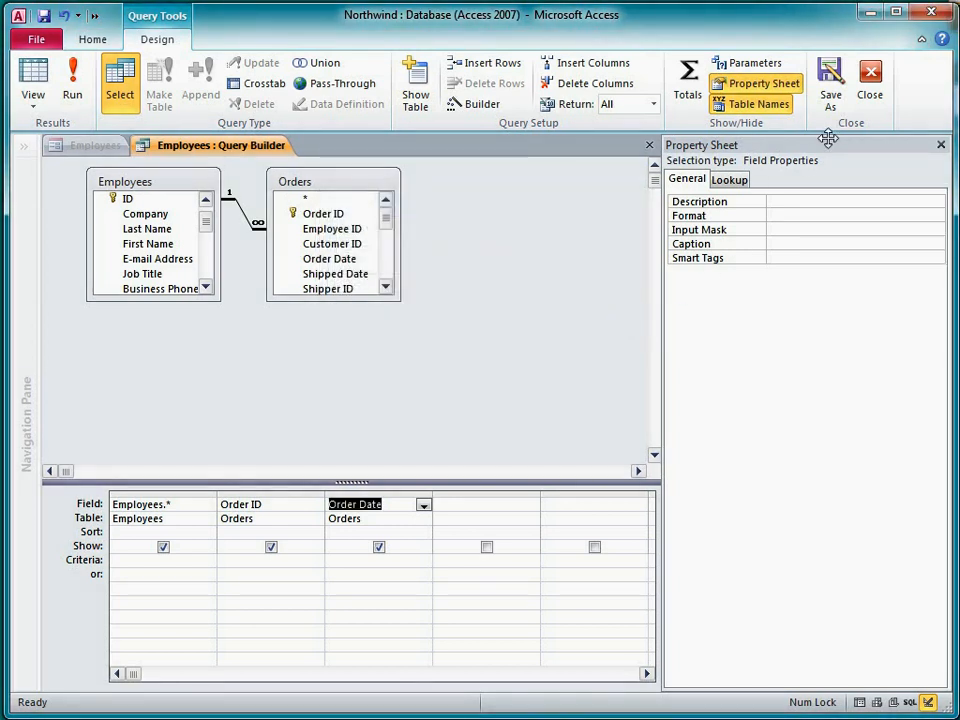
{"action": "left_click", "coordinate": [868, 78]}
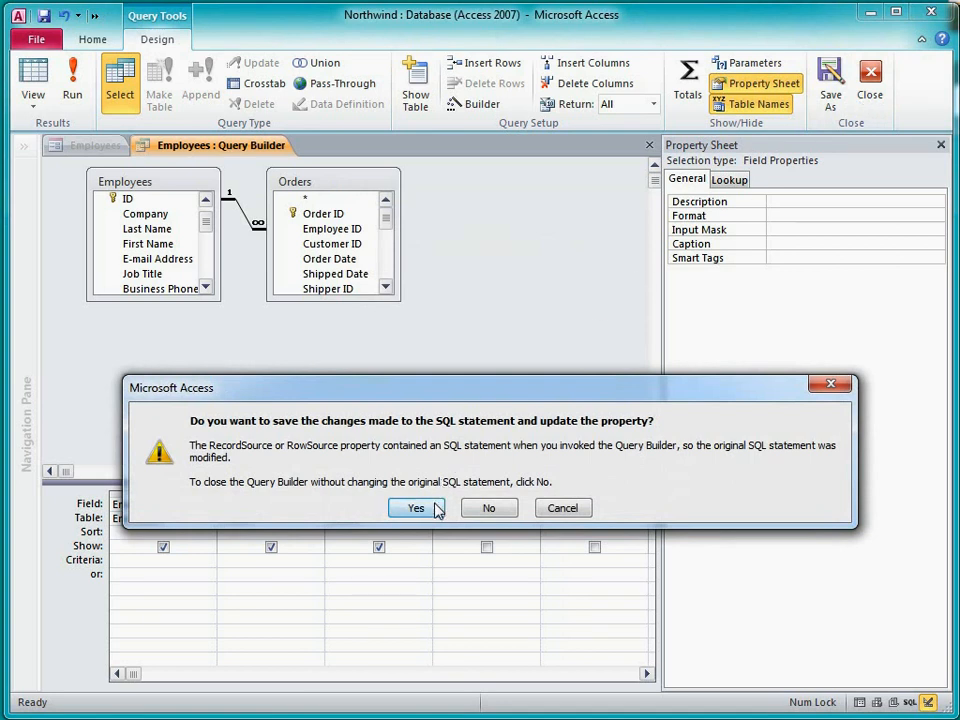
{"action": "left_click", "coordinate": [416, 508]}
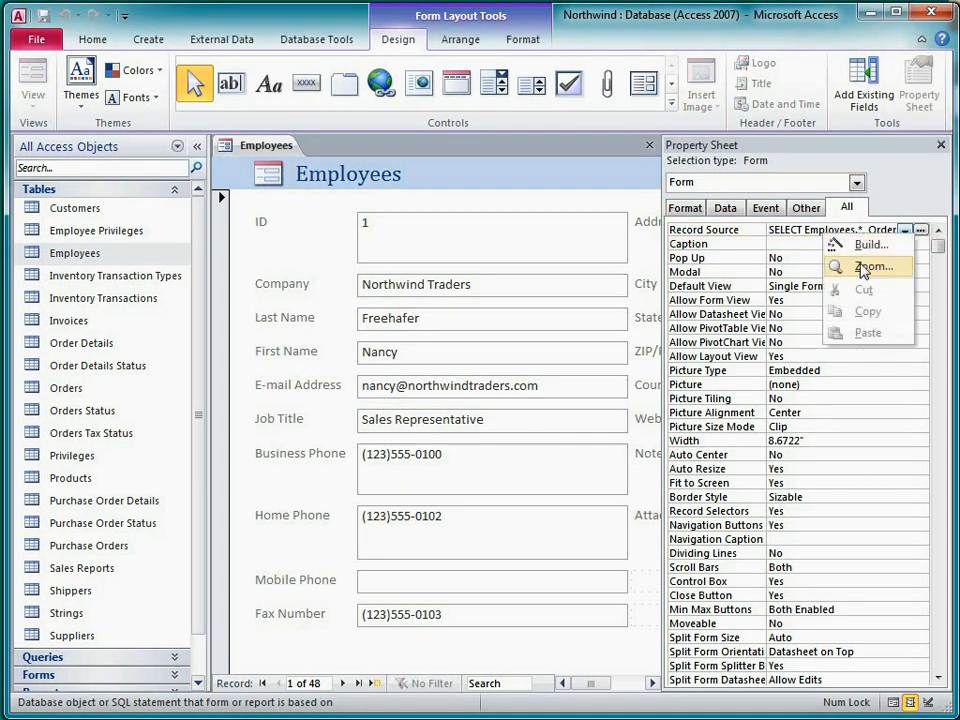
Review the full Record Source SQL in Zoom, then show the form's available fields.
{"action": "left_click", "coordinate": [872, 266]}
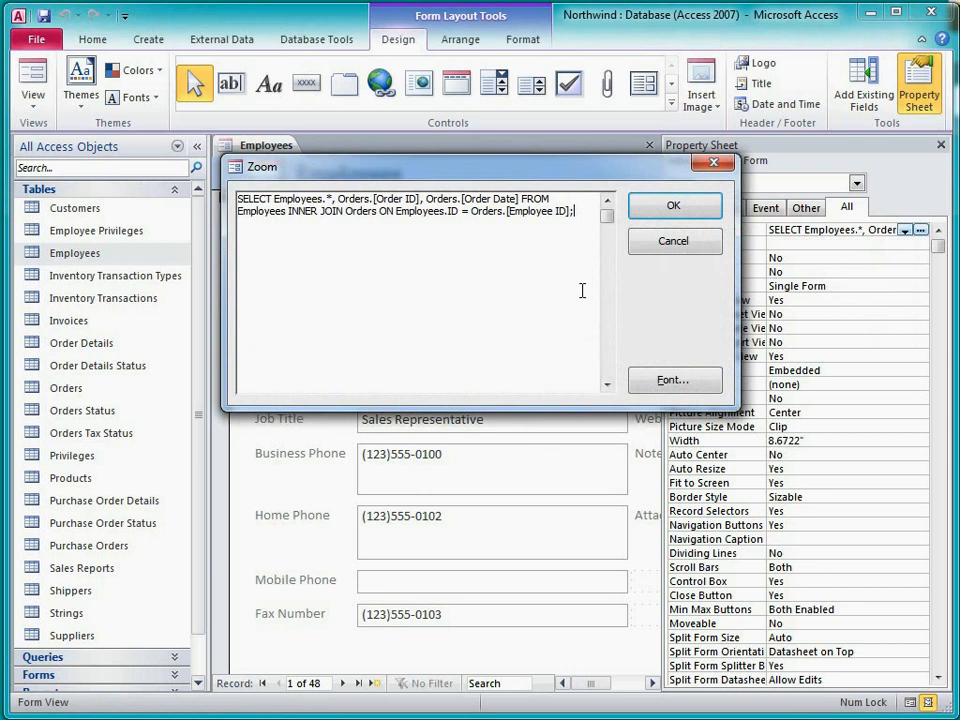
{"action": "mouse_move", "coordinate": [672, 240]}
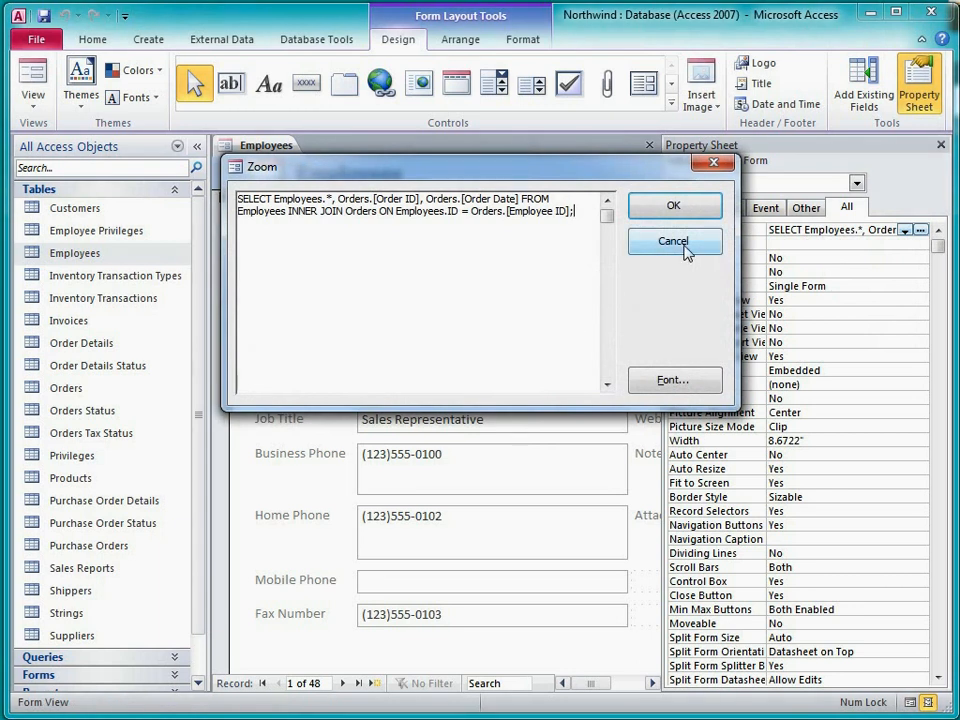
{"action": "left_click", "coordinate": [672, 240]}
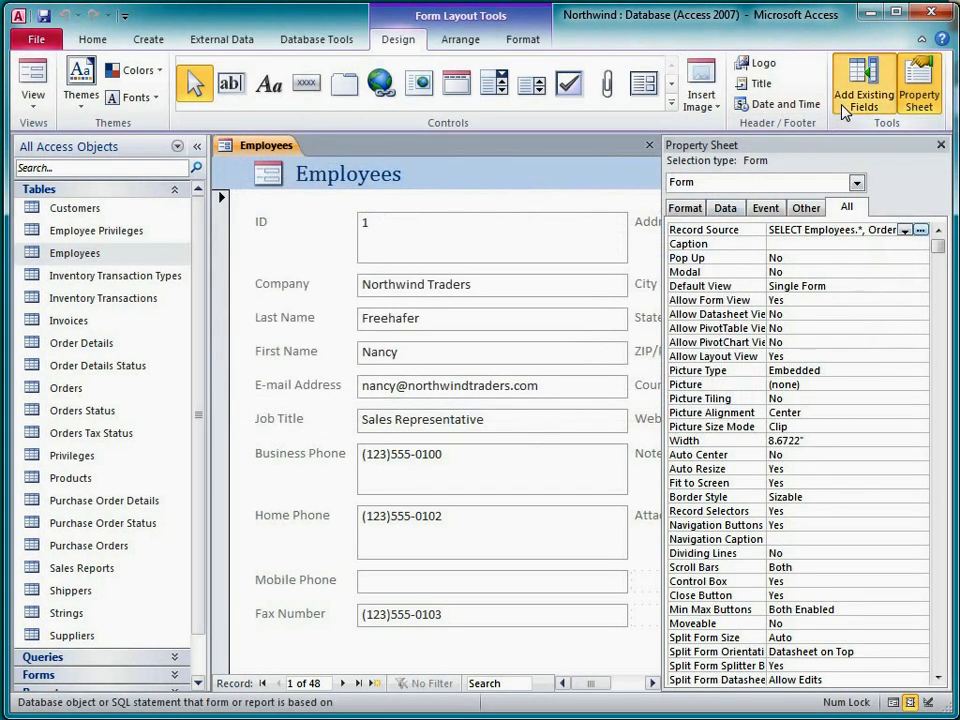
{"action": "left_click", "coordinate": [864, 84]}
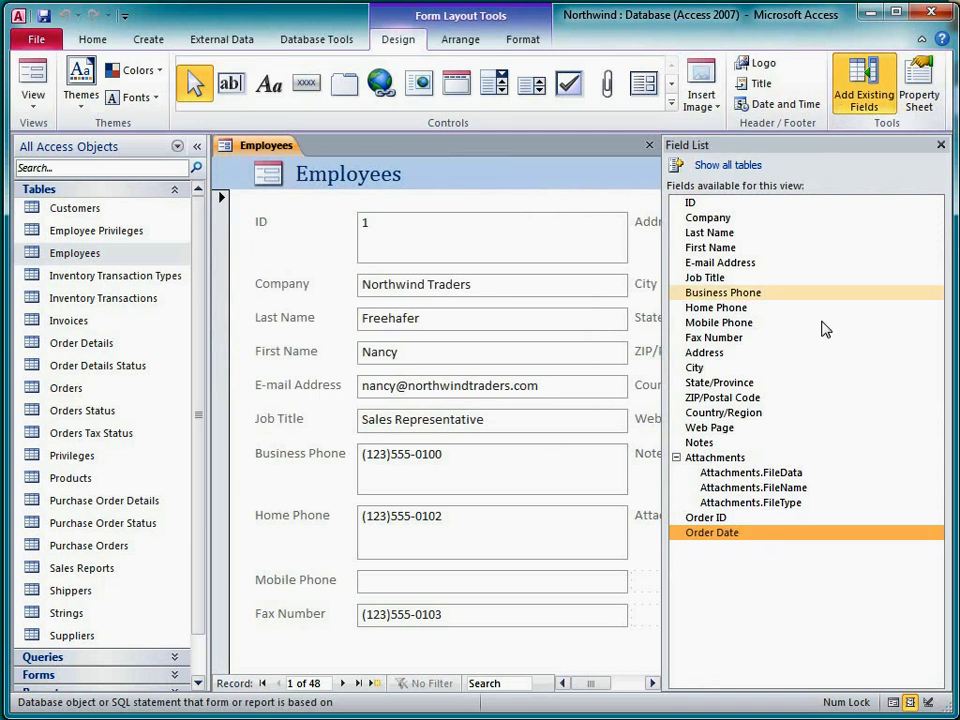